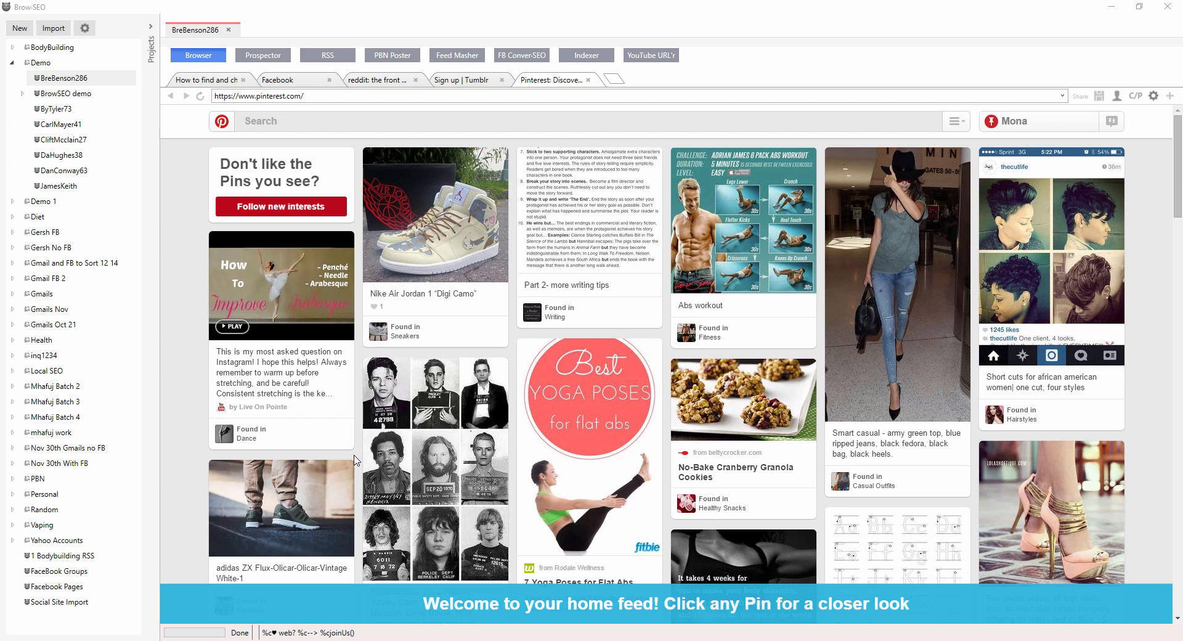
pyautogui.click(1153, 96)
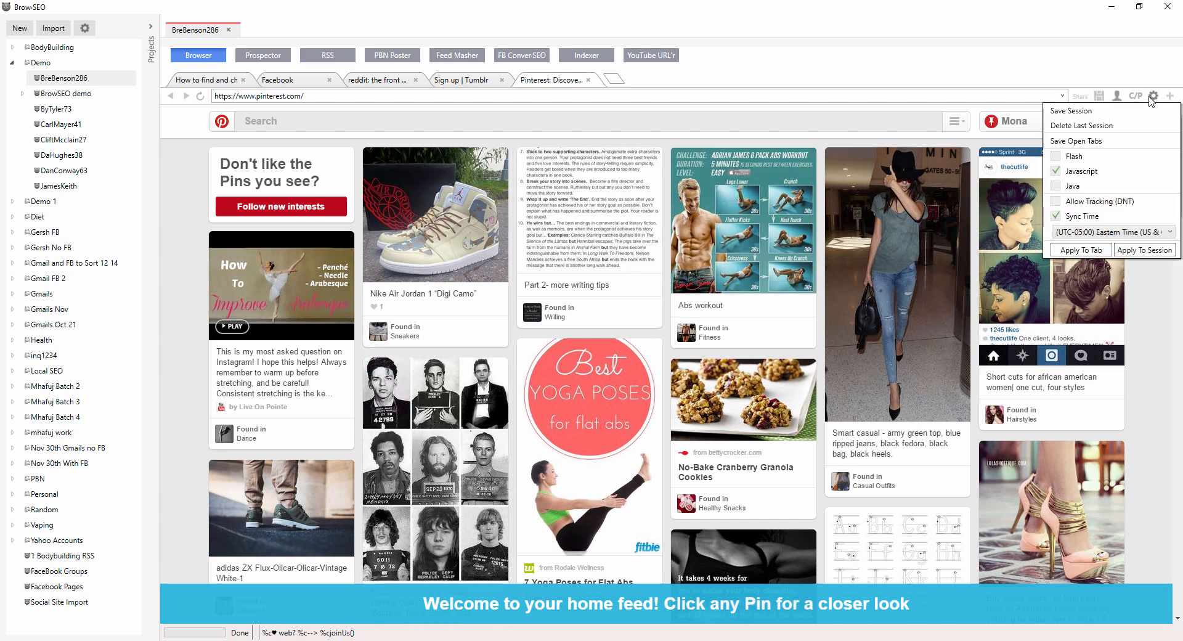
pyautogui.moveTo(1080, 216)
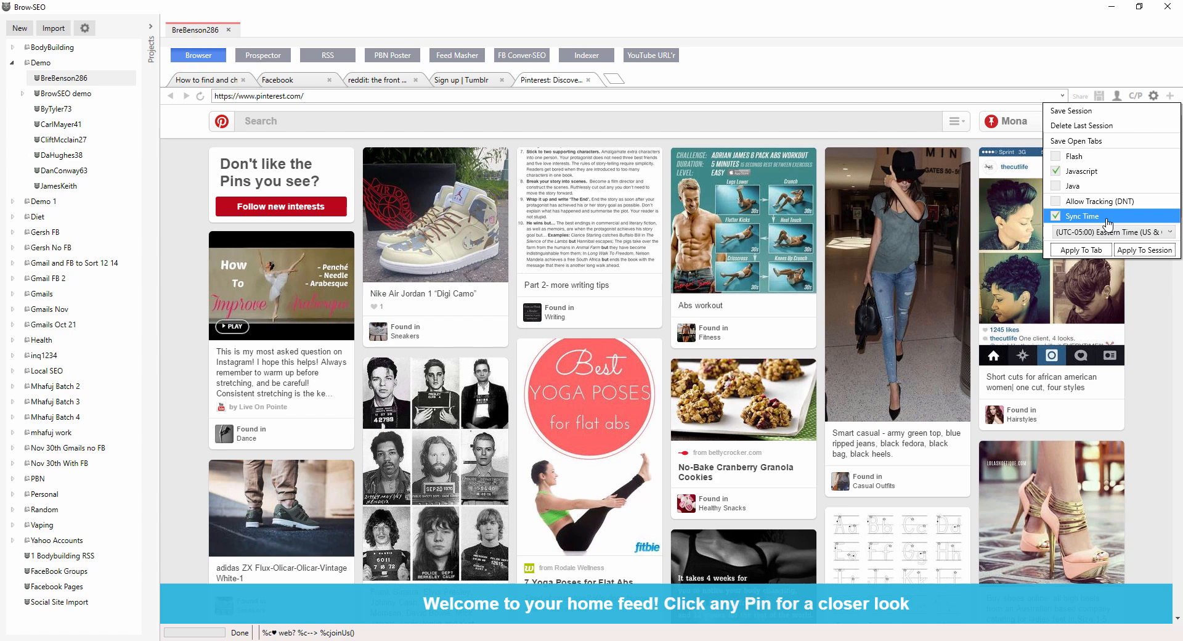
pyautogui.moveTo(1110, 202)
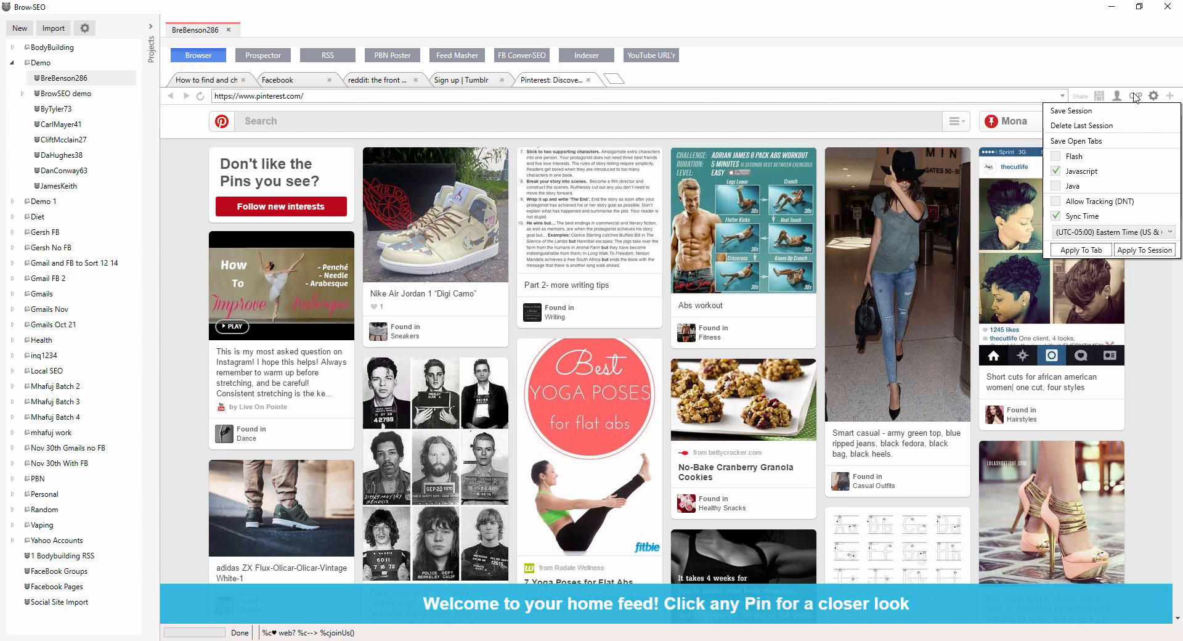
pyautogui.moveTo(1109, 157)
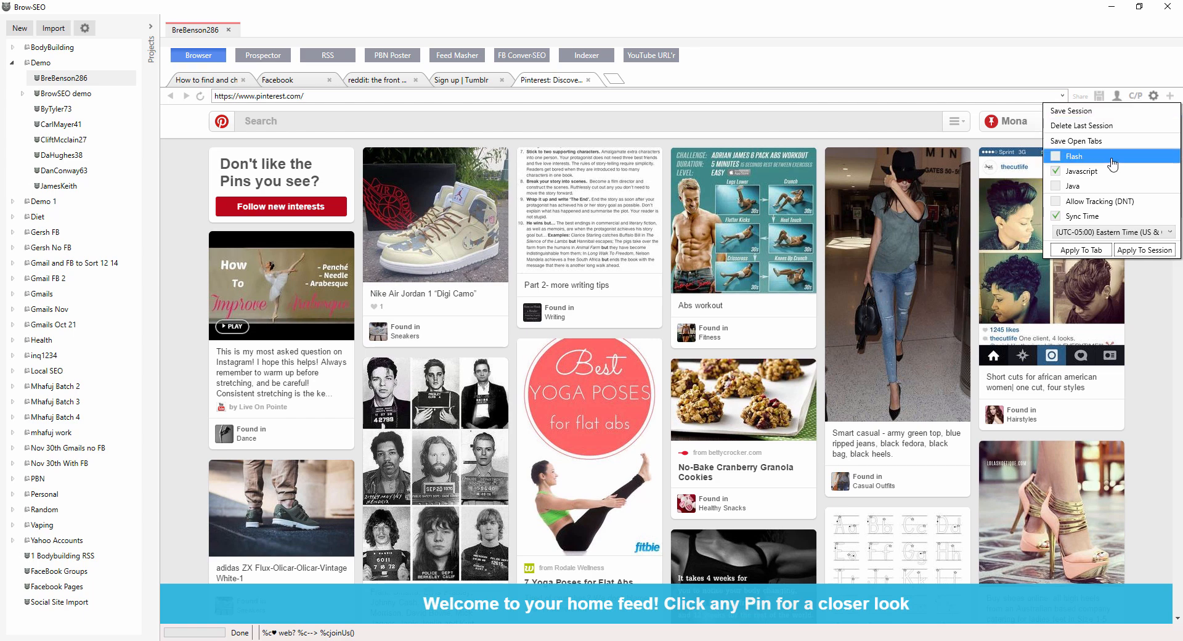
# - Close the session settings so the Pinterest home feed is unobstructed
pyautogui.click(1057, 156)
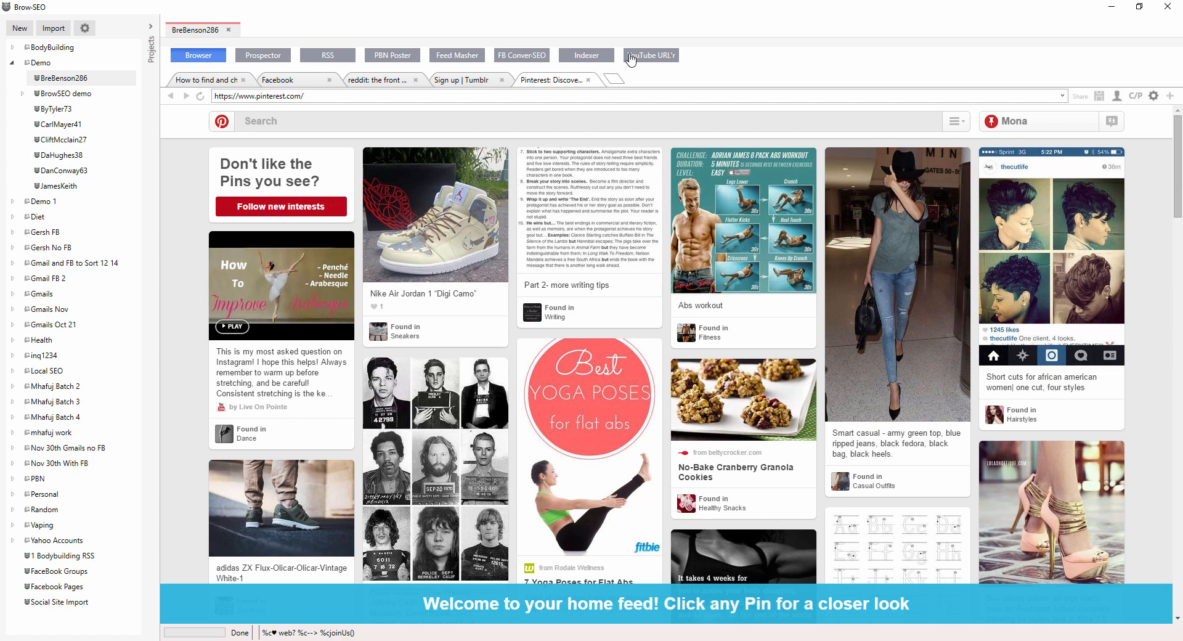
pyautogui.moveTo(842, 9)
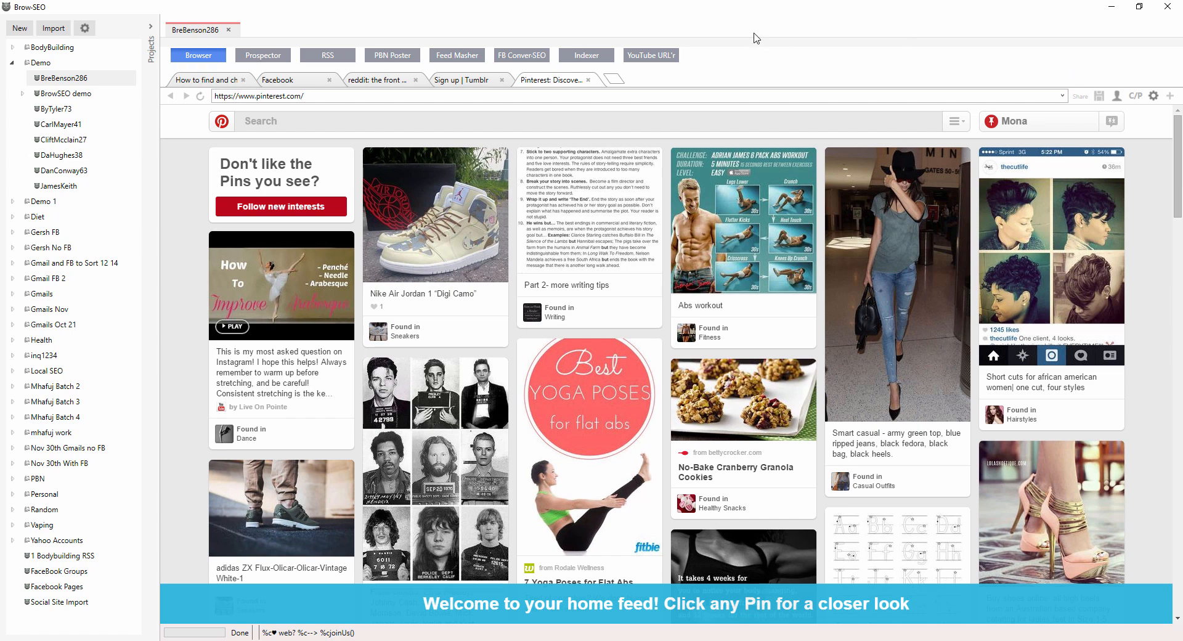
pyautogui.click(1153, 96)
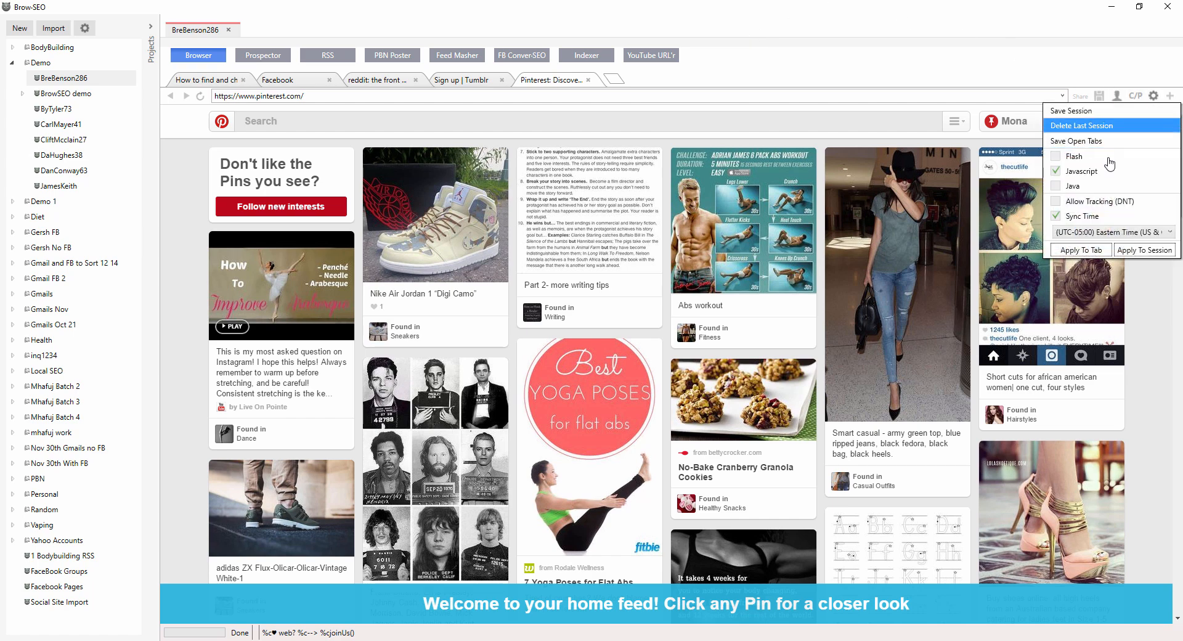
pyautogui.moveTo(1086, 271)
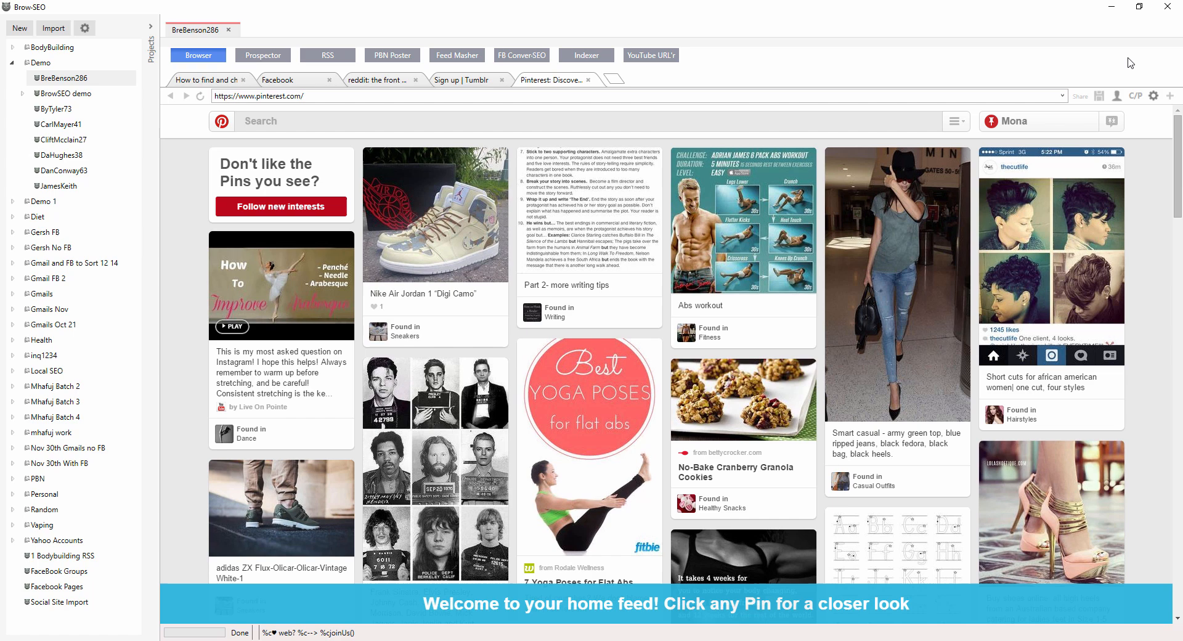
pyautogui.moveTo(1042, 65)
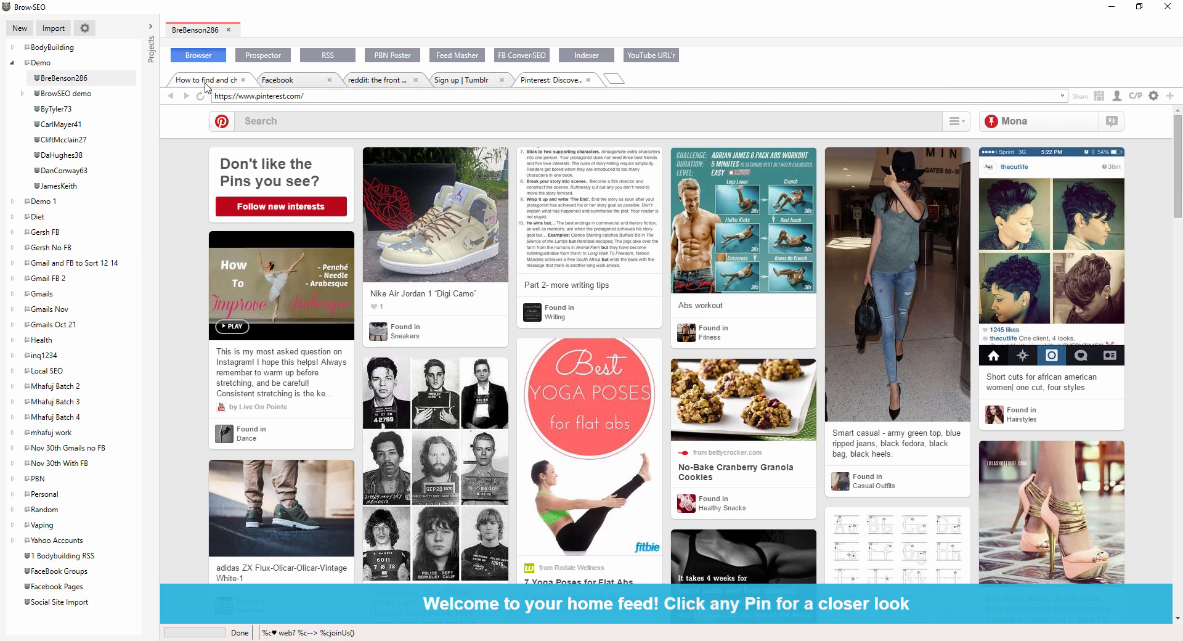
# - Visit the whoer and reddit tabs, then load the Gmail inbox from Saved Sites
pyautogui.click(287, 79)
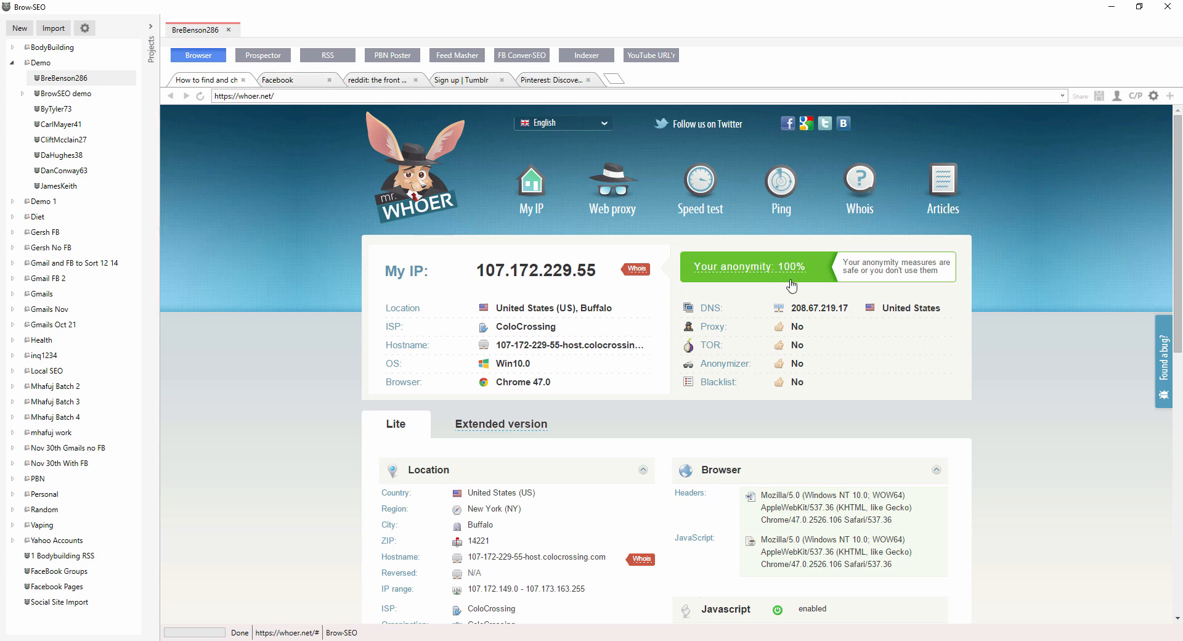
pyautogui.click(381, 80)
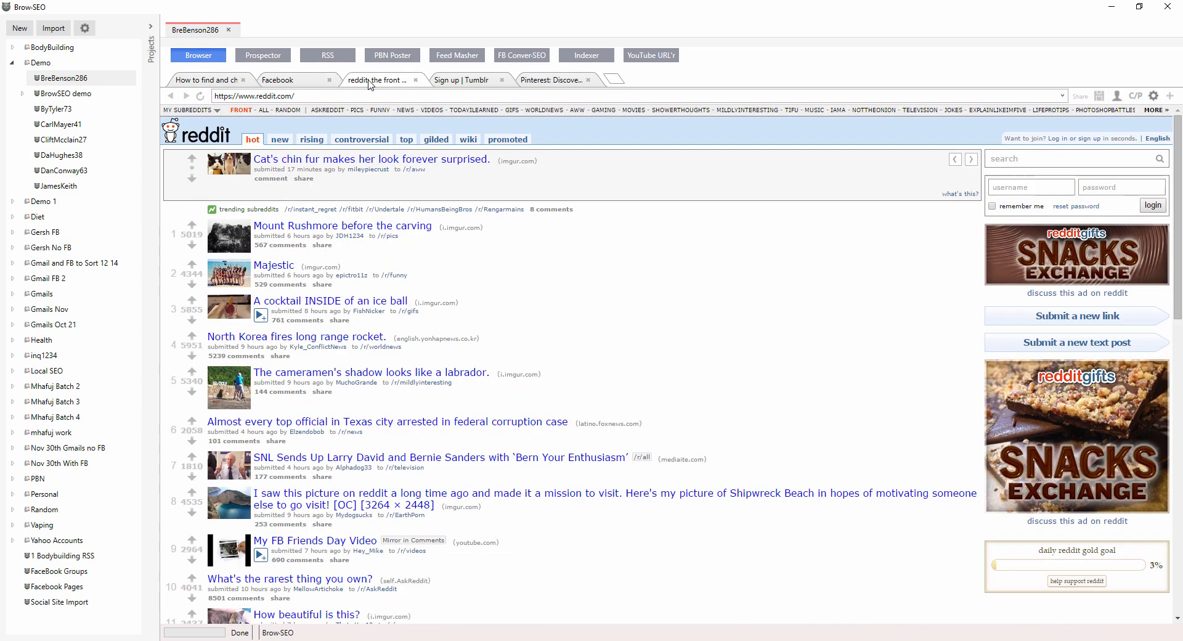
pyautogui.click(553, 80)
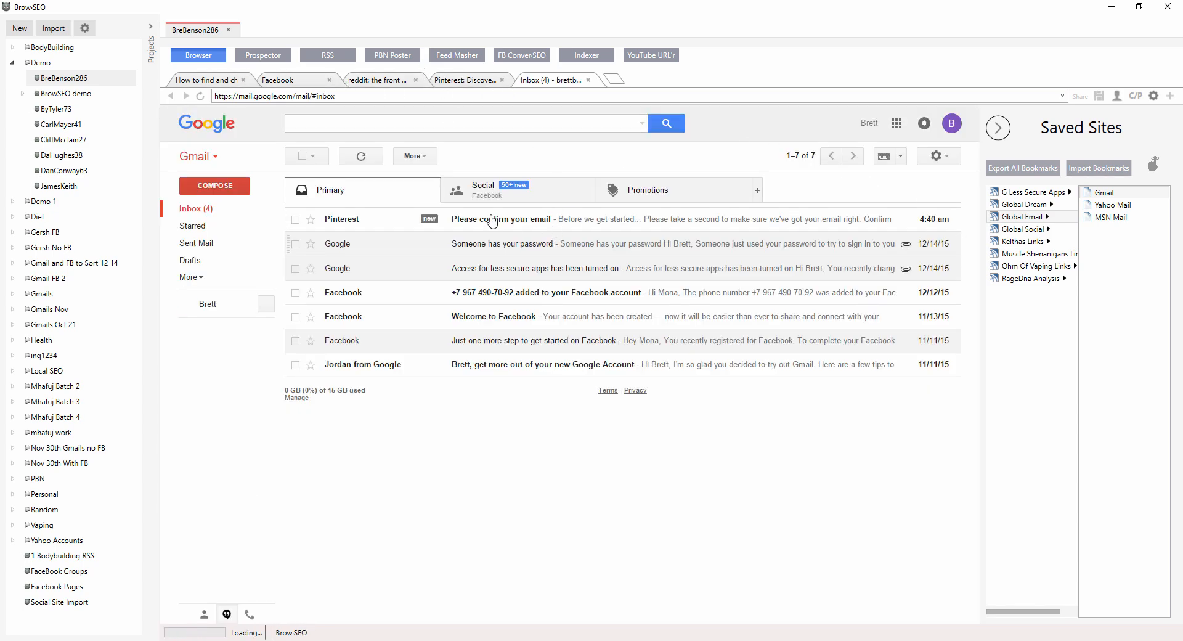
pyautogui.click(500, 219)
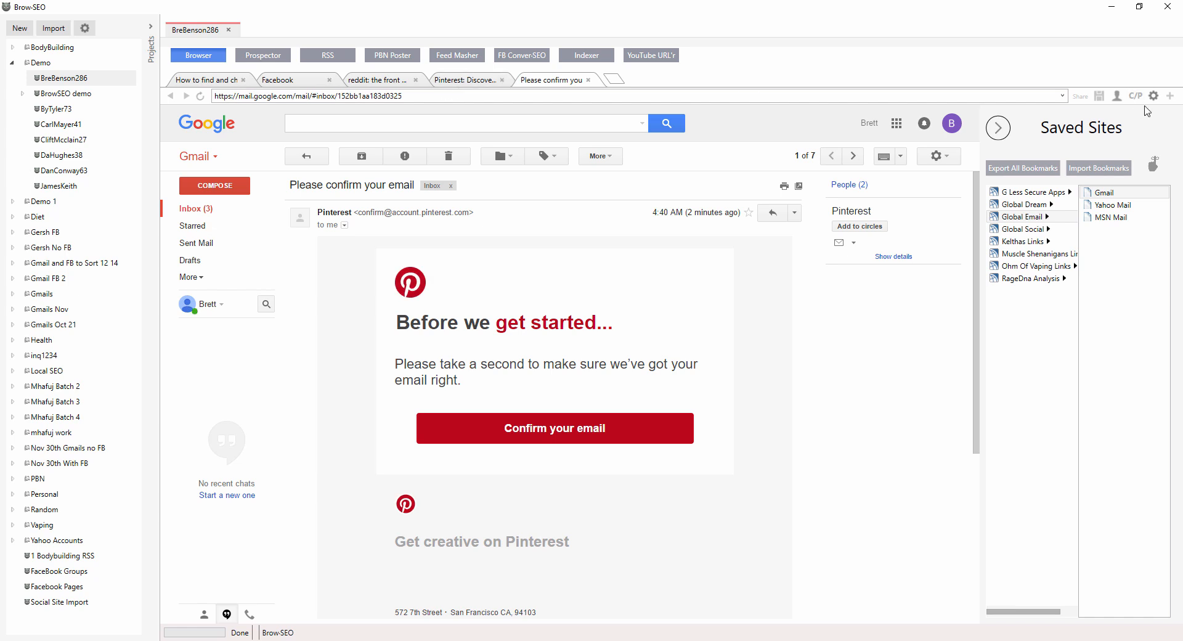
pyautogui.click(1153, 96)
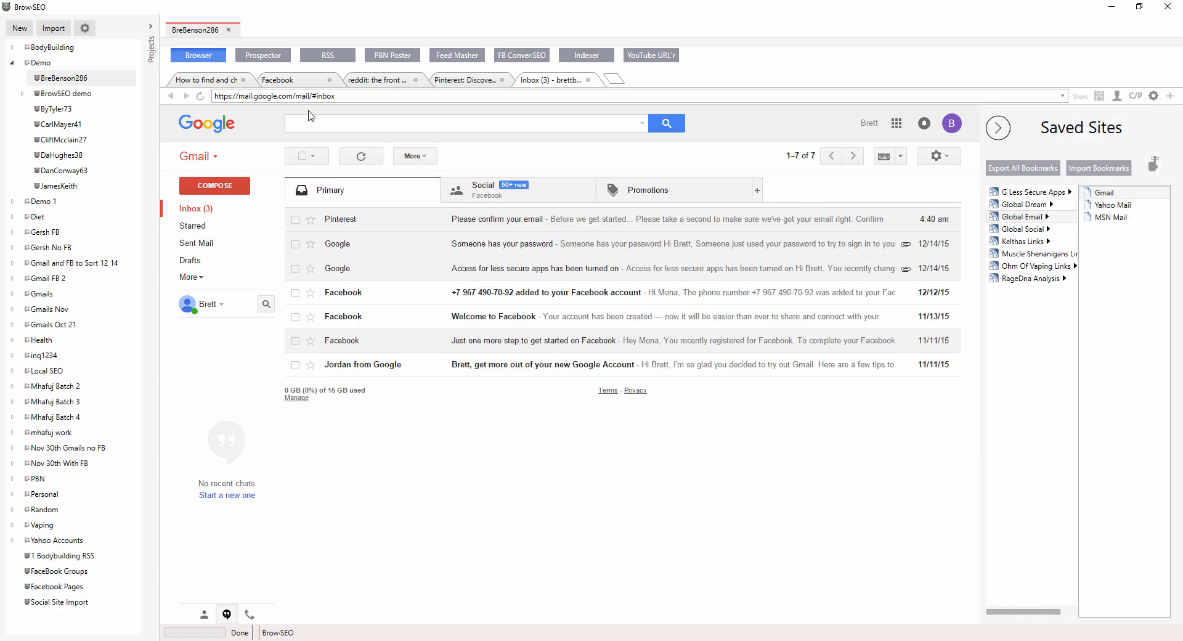
pyautogui.click(1164, 96)
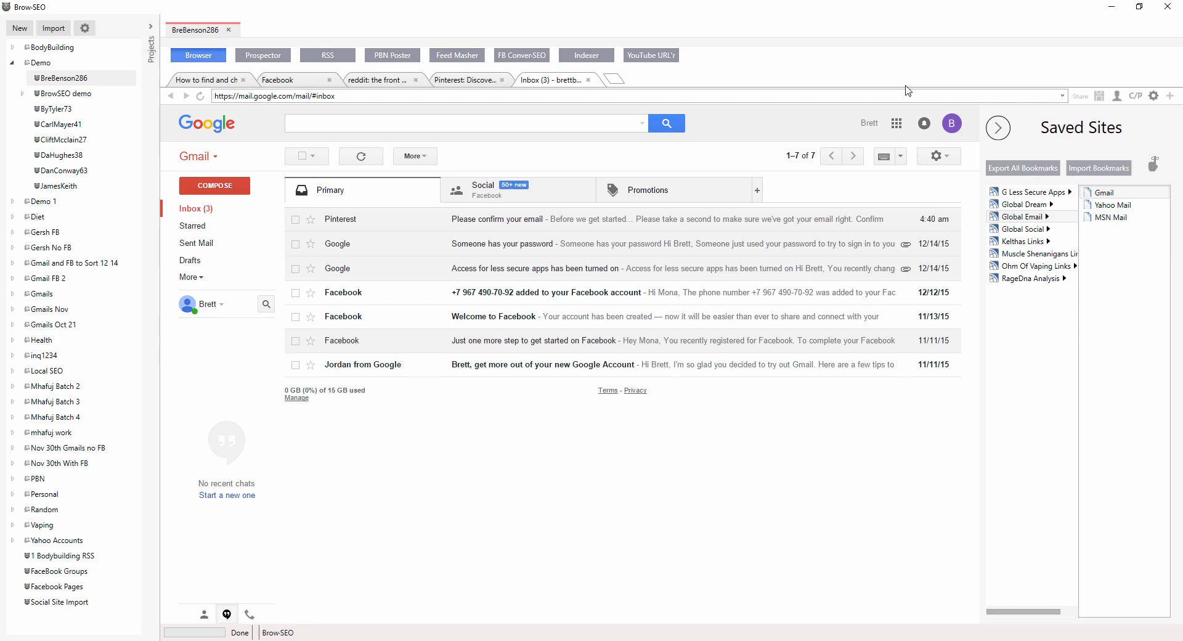
pyautogui.click(229, 30)
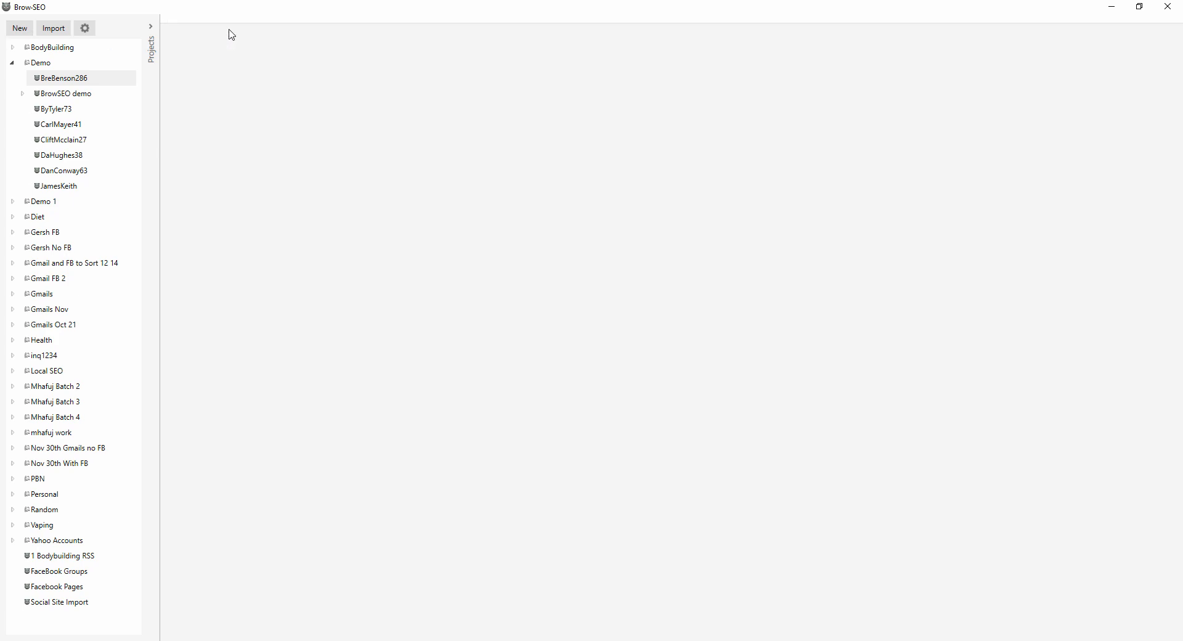
pyautogui.moveTo(63, 79)
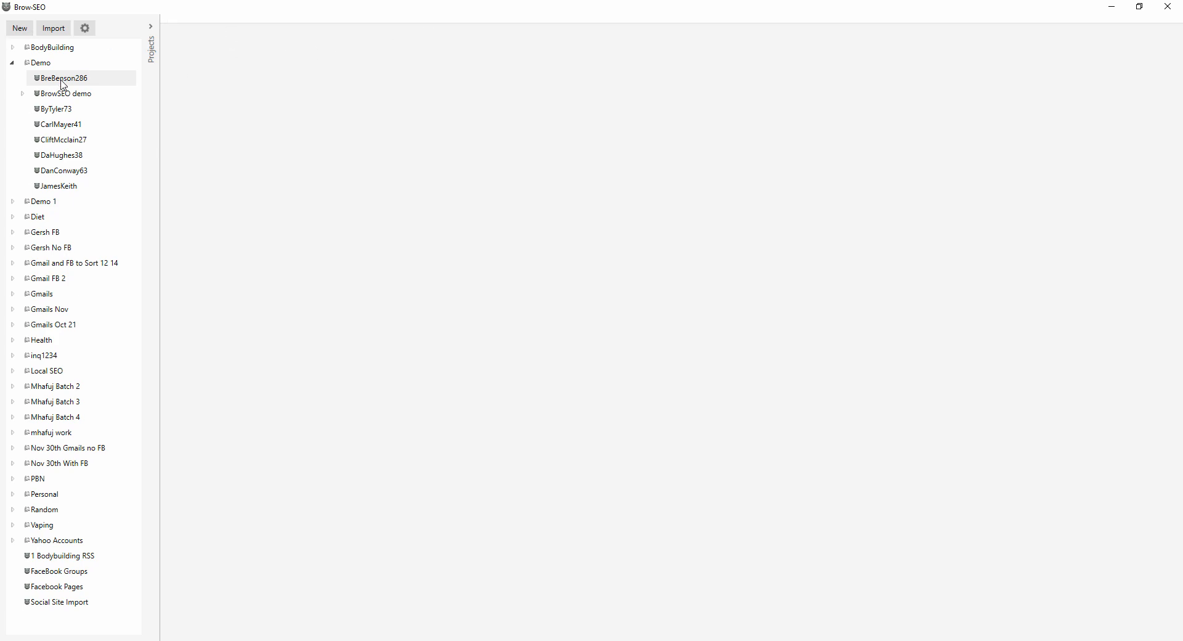
# - Reopen the BreBenson286 profile from the Demo project list and view the whoer.net IP check
pyautogui.click(62, 78)
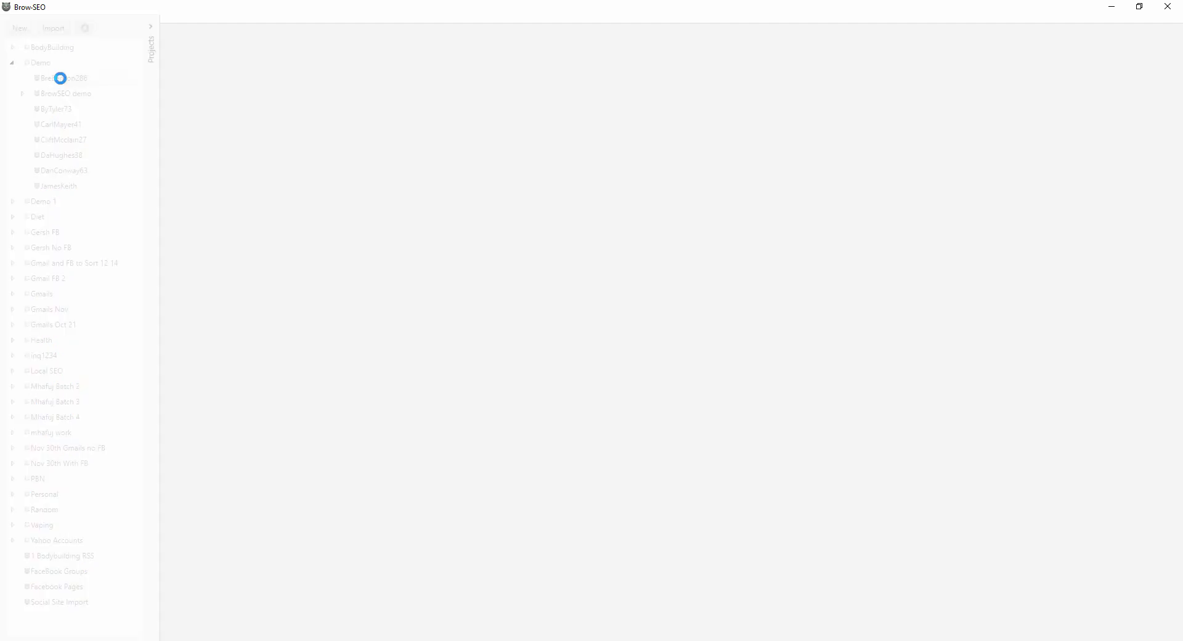
pyautogui.click(62, 77)
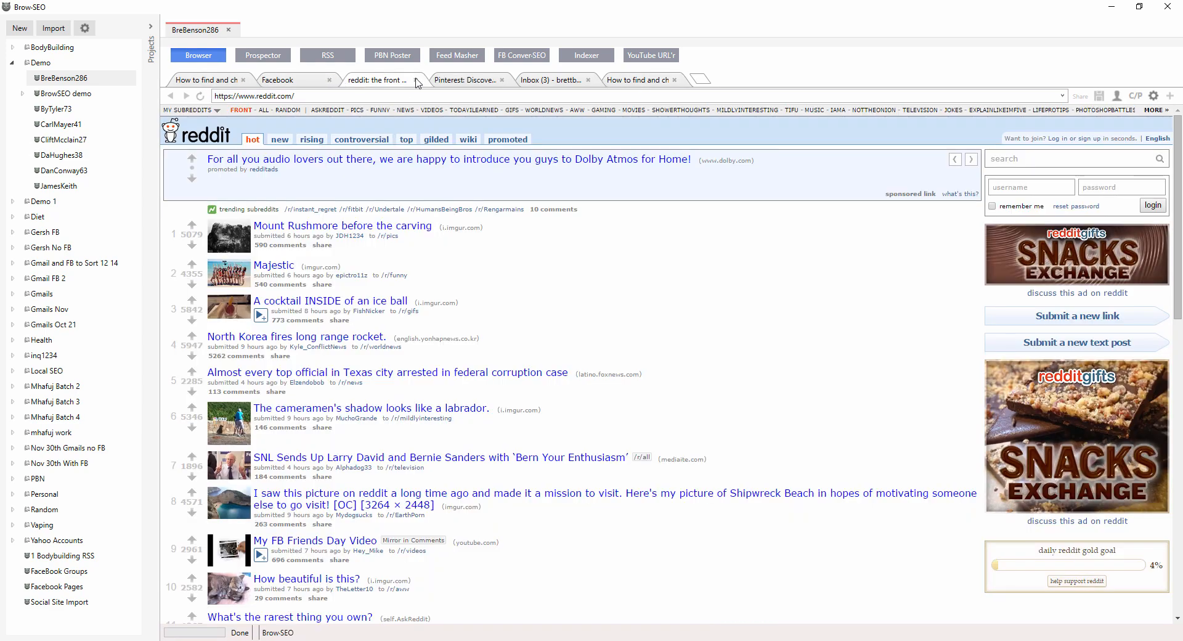
pyautogui.click(554, 79)
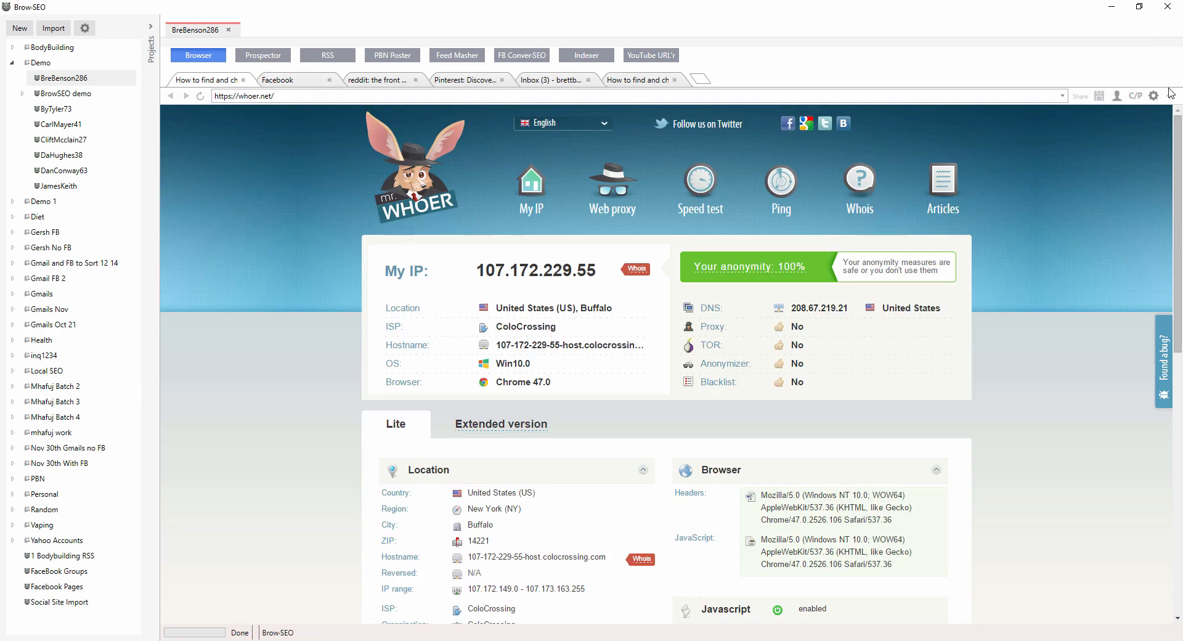
# - Bring up the session settings over whoer.net to reach Save Open Tabs
pyautogui.click(1153, 96)
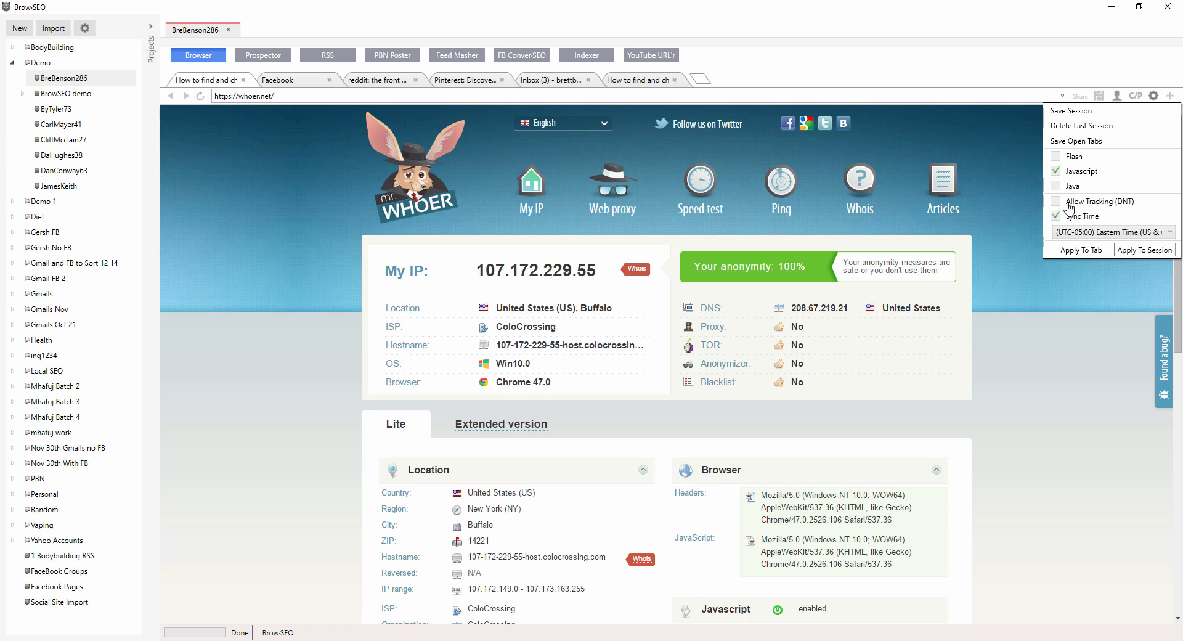
pyautogui.moveTo(1081, 126)
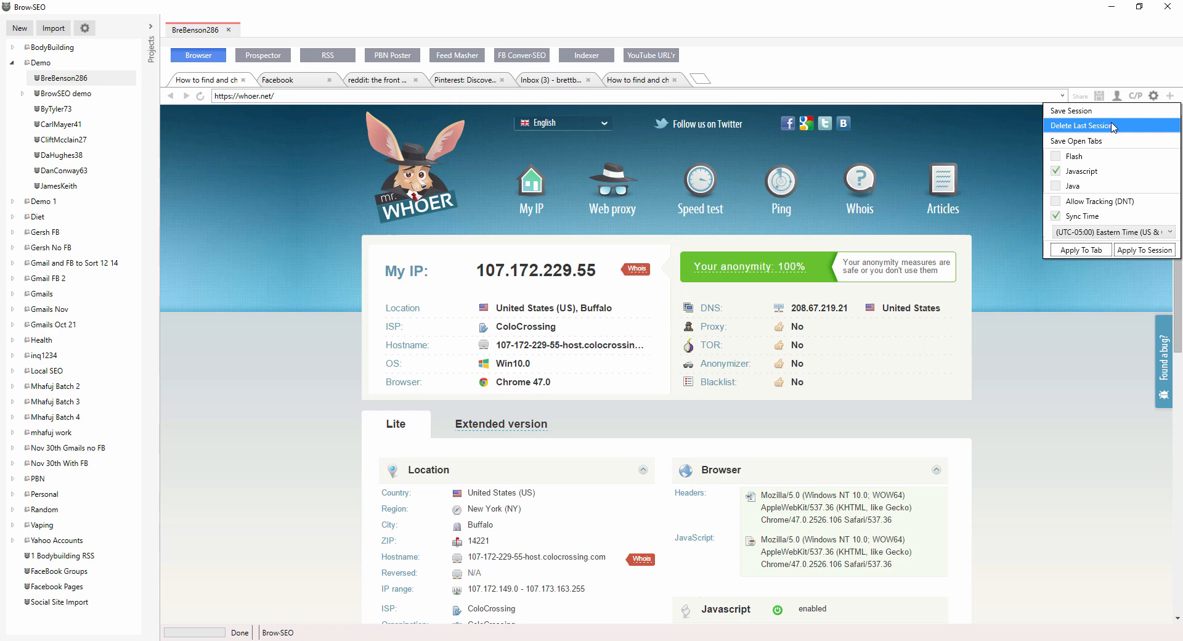
pyautogui.moveTo(429, 119)
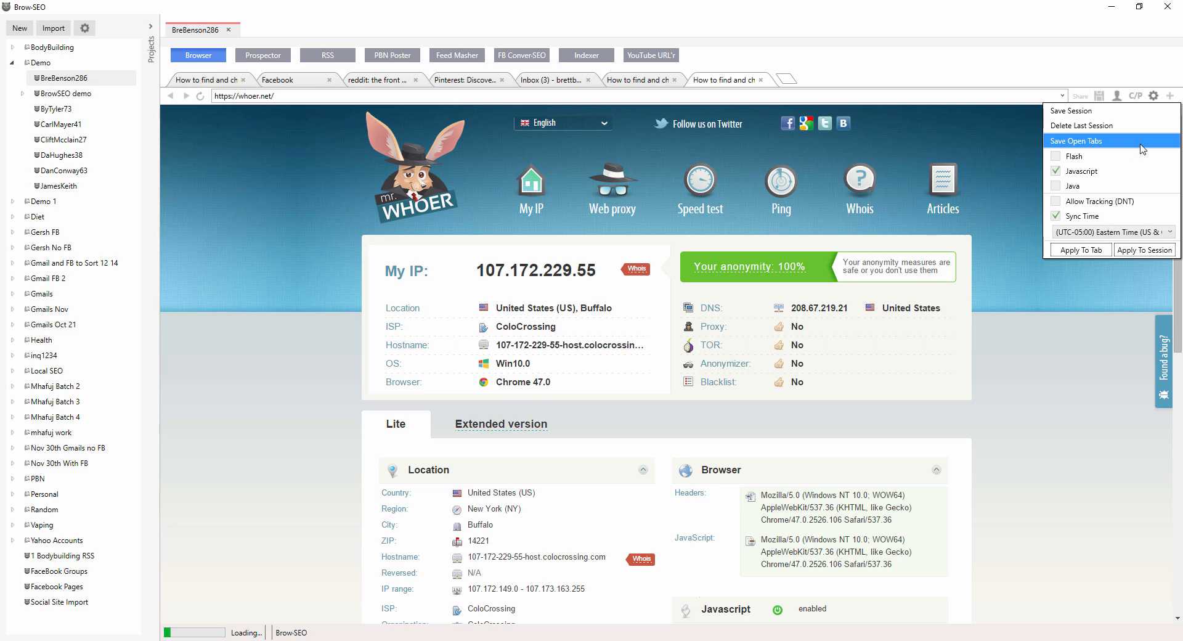
pyautogui.moveTo(1122, 145)
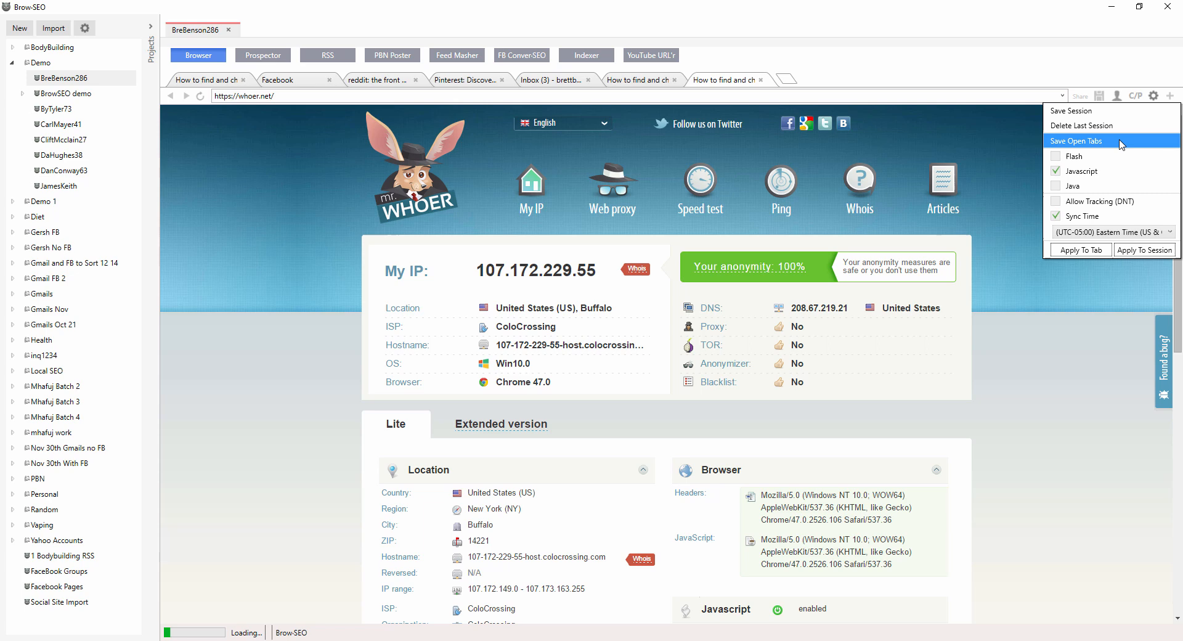
pyautogui.moveTo(926, 240)
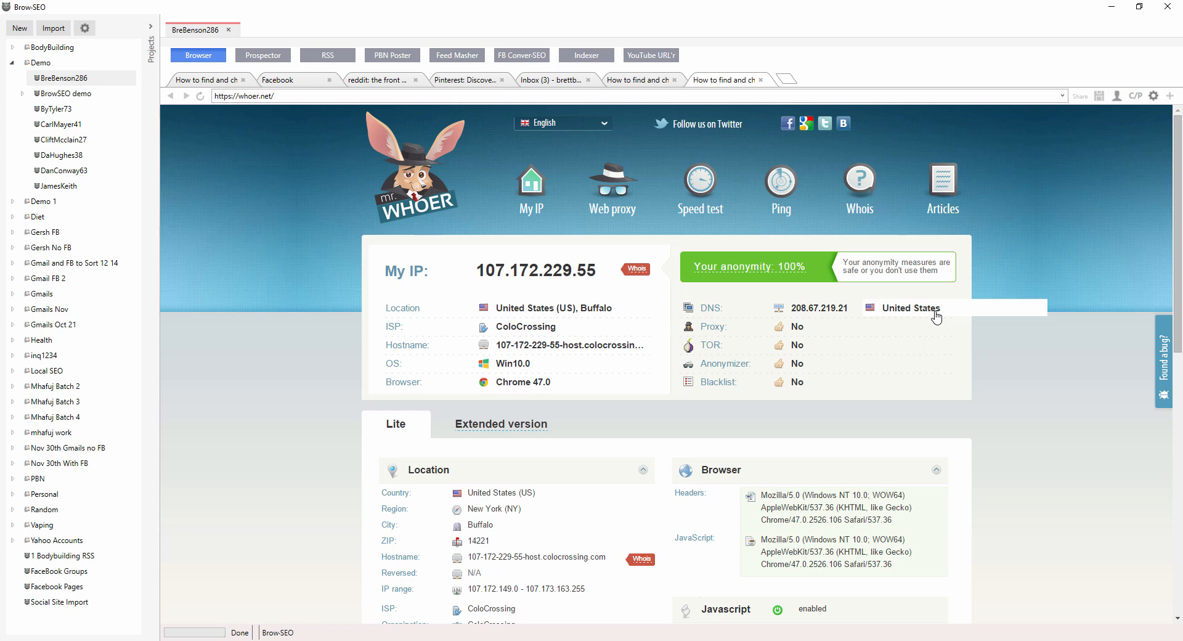
pyautogui.moveTo(1045, 197)
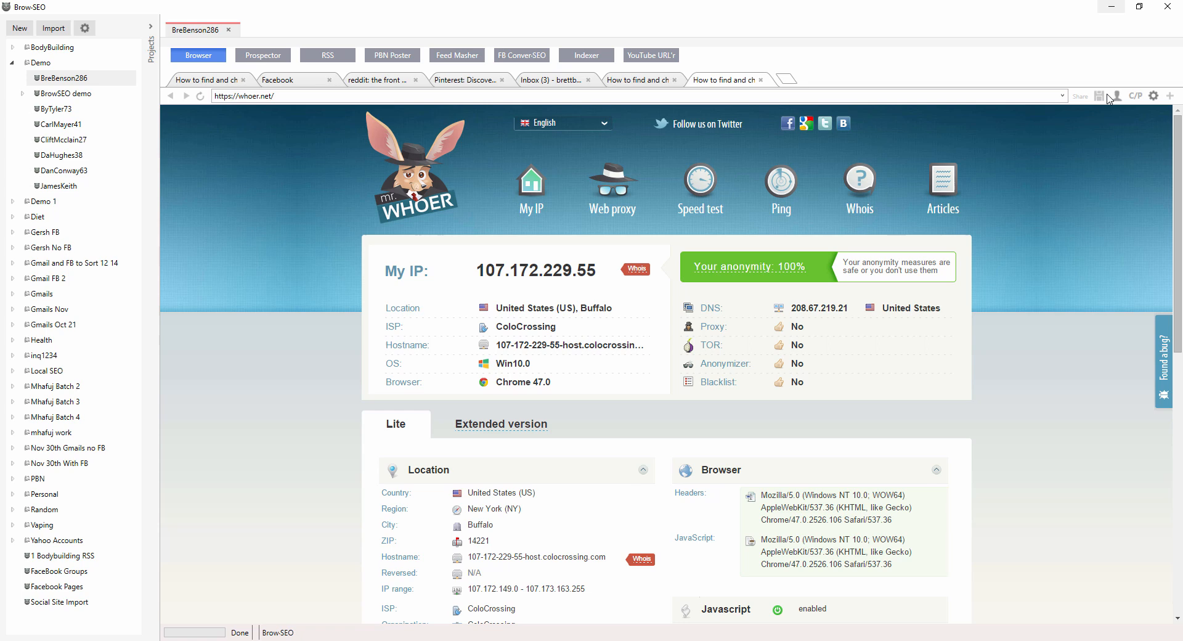
pyautogui.moveTo(826, 355)
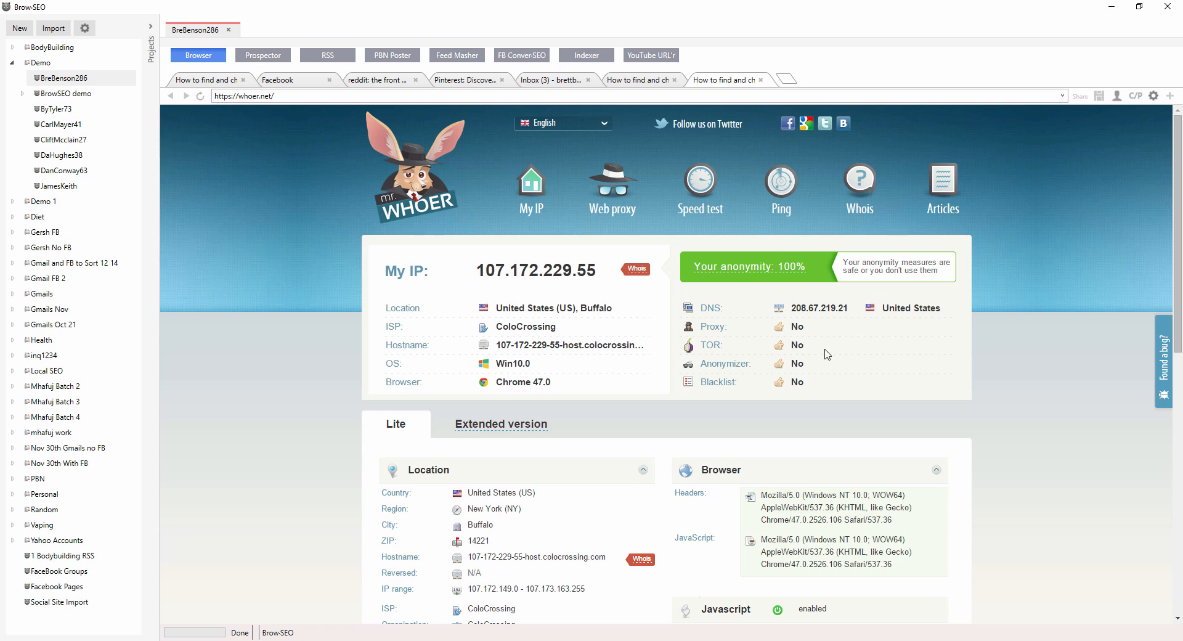